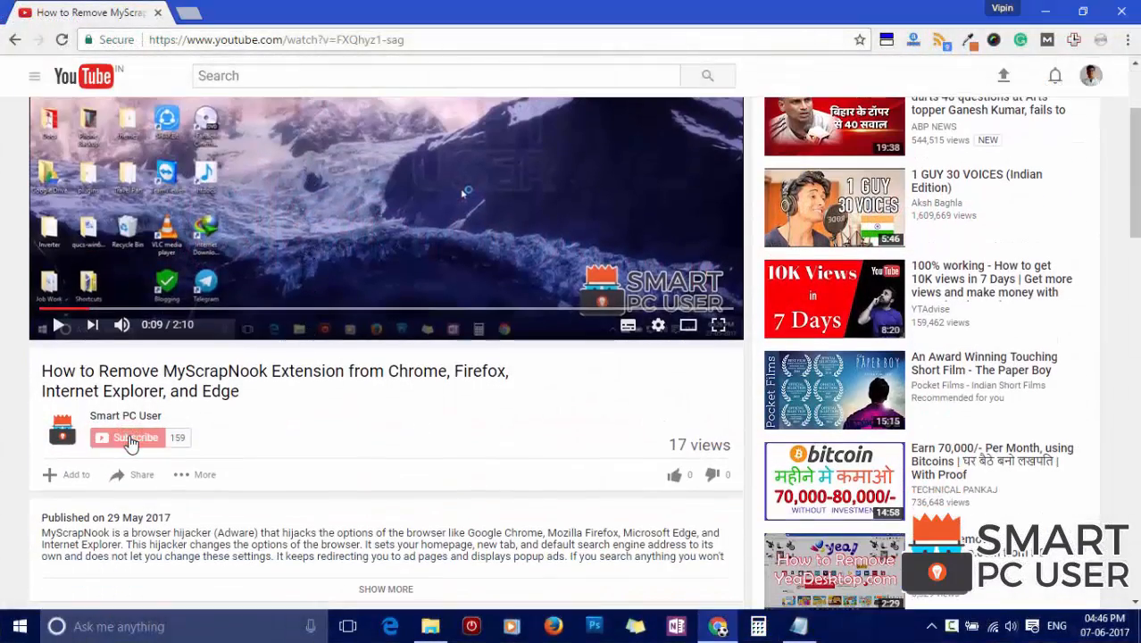
Subscribe to the Smart PC User channel and turn on its notification bell.
{"action": "left_click", "coordinate": [128, 437]}
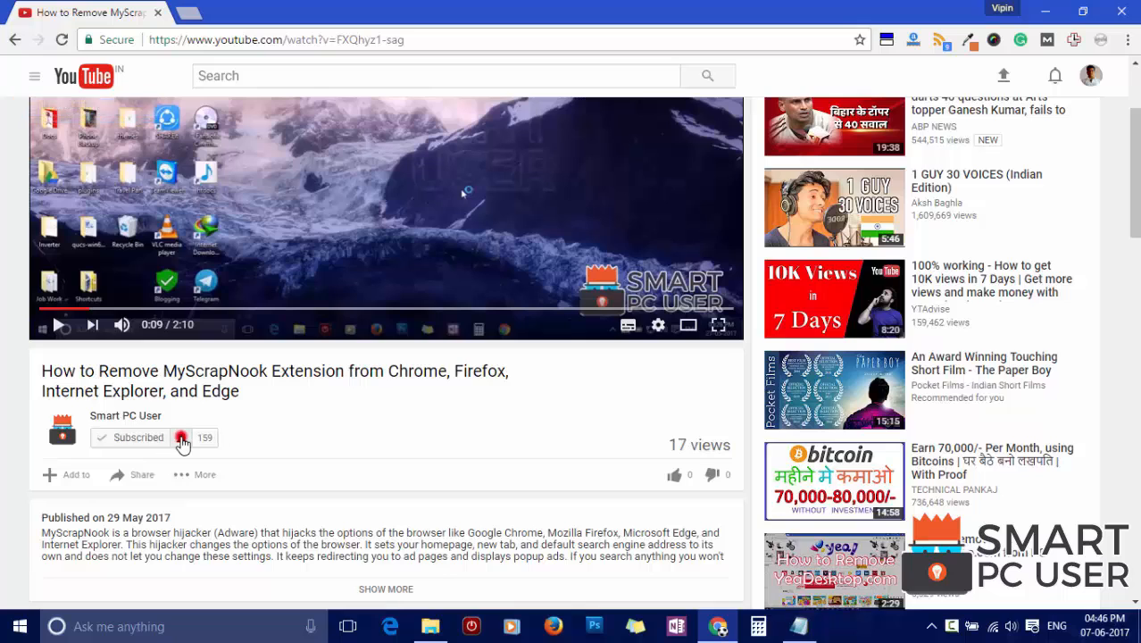
{"action": "left_click", "coordinate": [181, 438]}
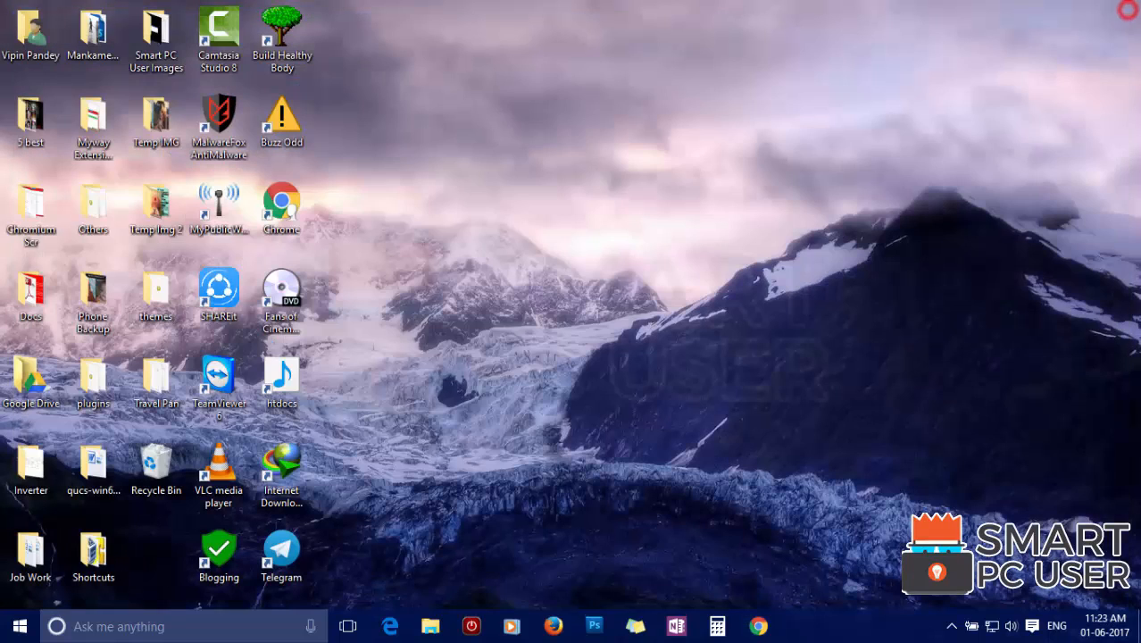
{"action": "mouse_move", "coordinate": [580, 366]}
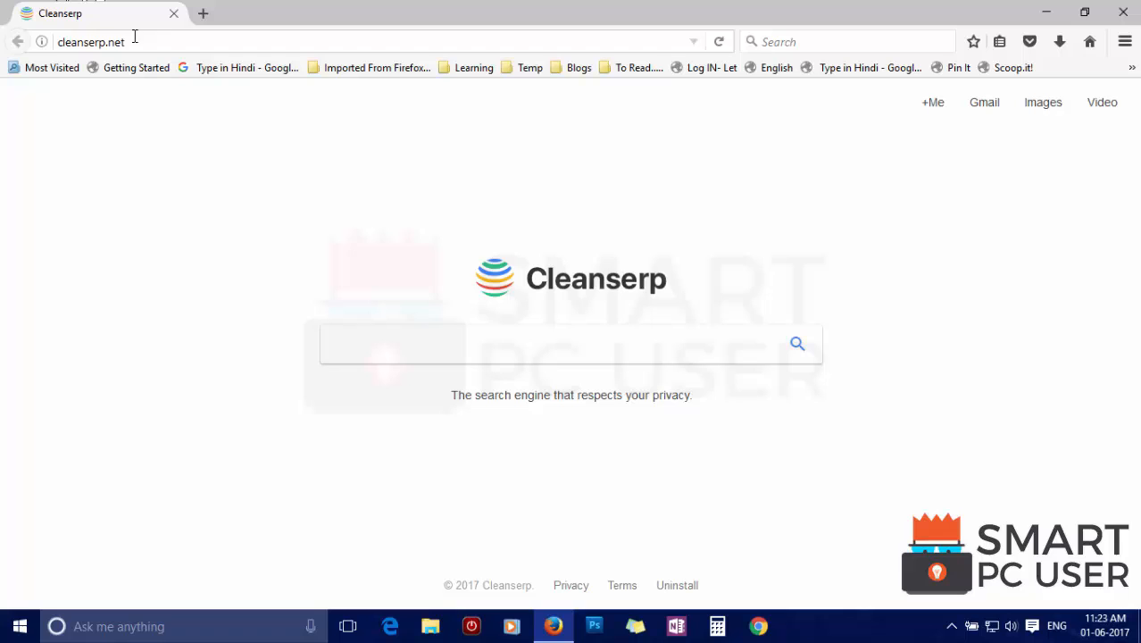
Click Firefox's address bar showing the hijacked cleanserp.net start page.
{"action": "left_click", "coordinate": [90, 41]}
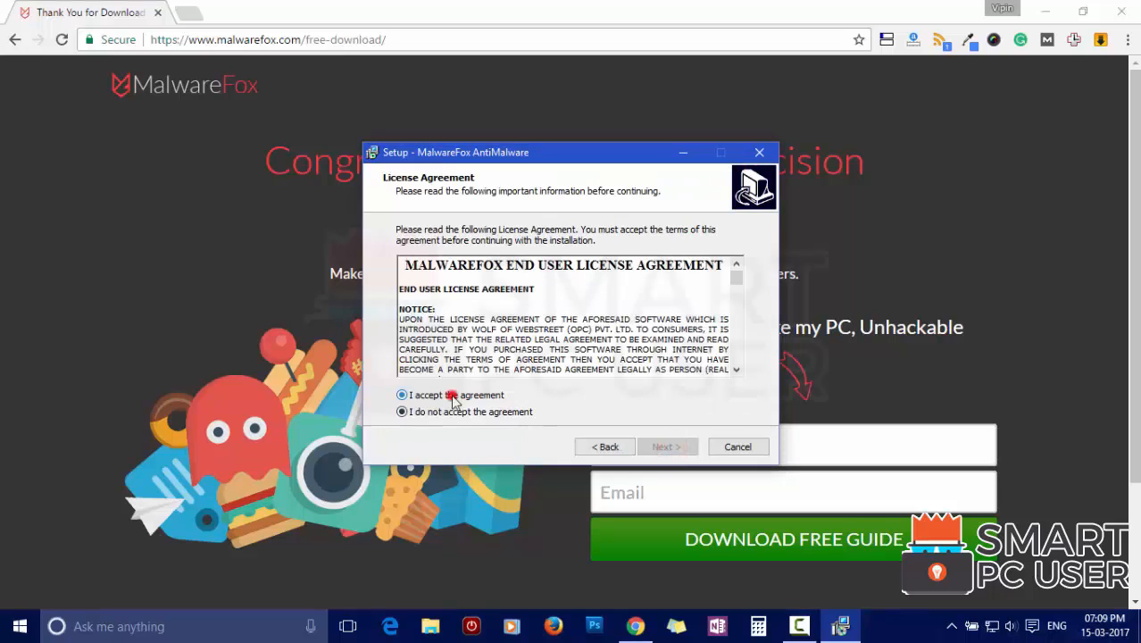
Accept the MalwareFox license and install to the default Program Files folder.
{"action": "left_click", "coordinate": [666, 446]}
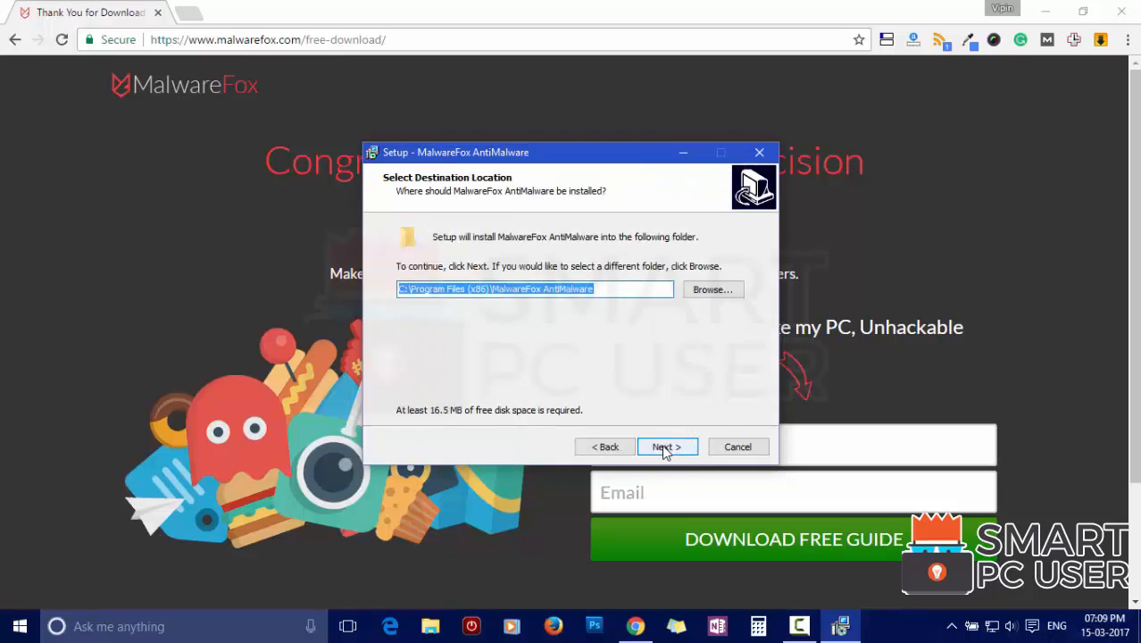
{"action": "left_click", "coordinate": [665, 446]}
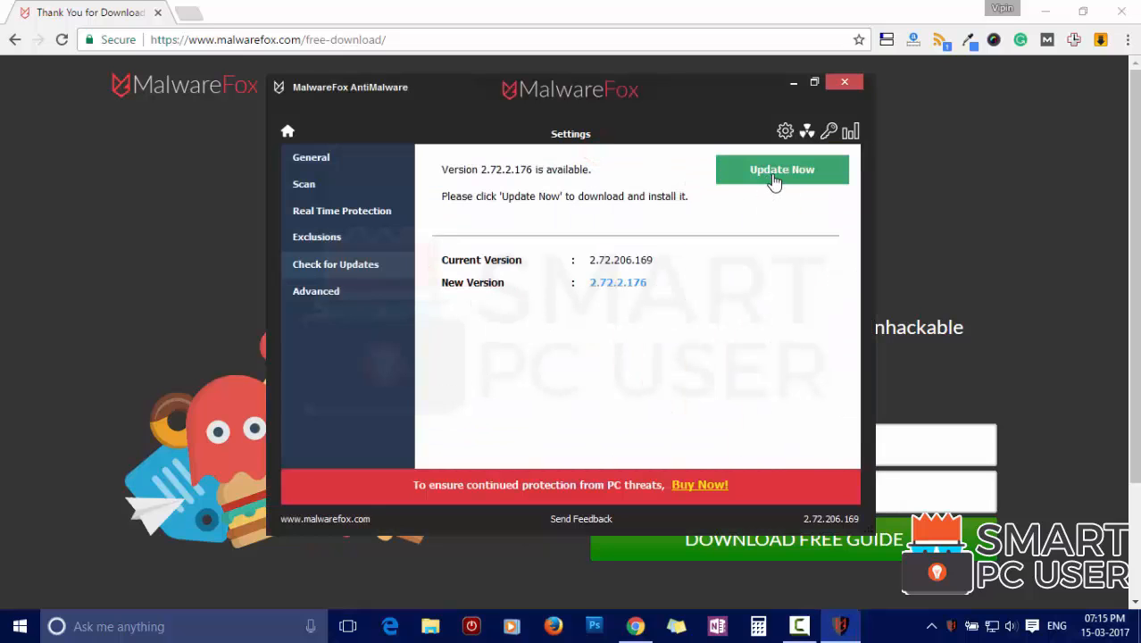
Update MalwareFox AntiMalware to version 2.72.2.176 with Update Now.
{"action": "left_click", "coordinate": [781, 170]}
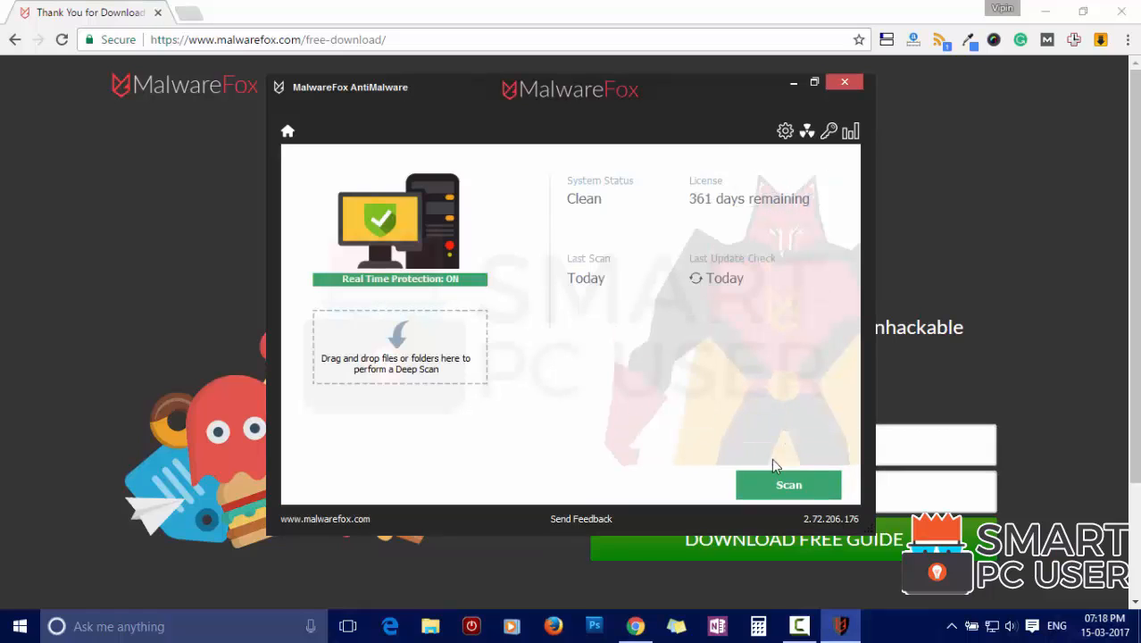
Run a system scan and repair all four cleanserp.net browser home page detections.
{"action": "left_click", "coordinate": [788, 485]}
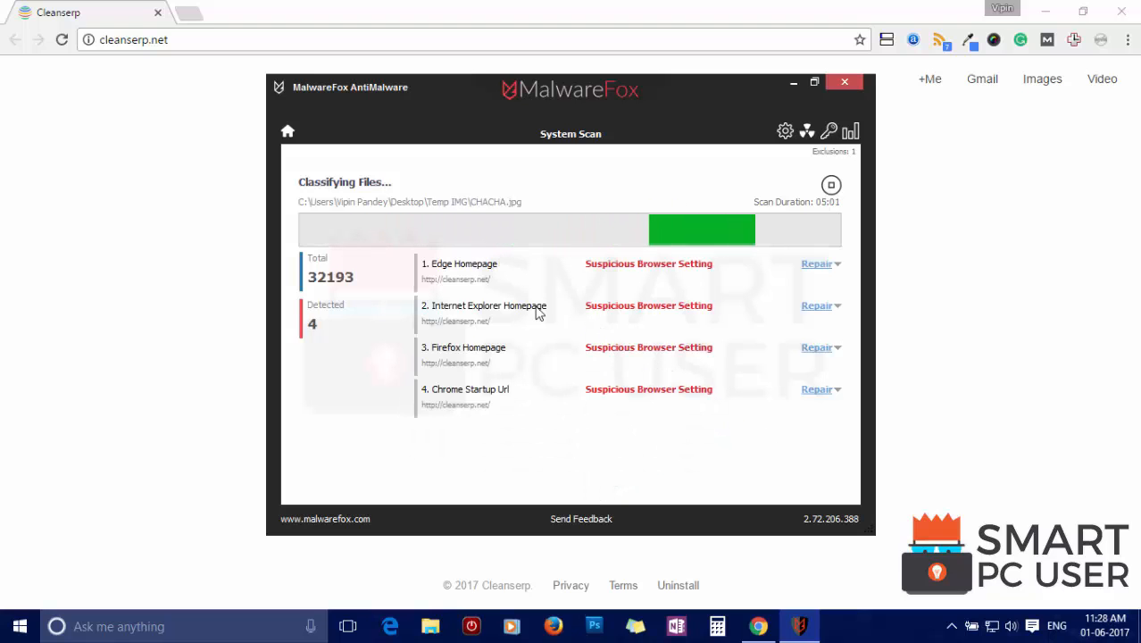
{"action": "left_click", "coordinate": [485, 403]}
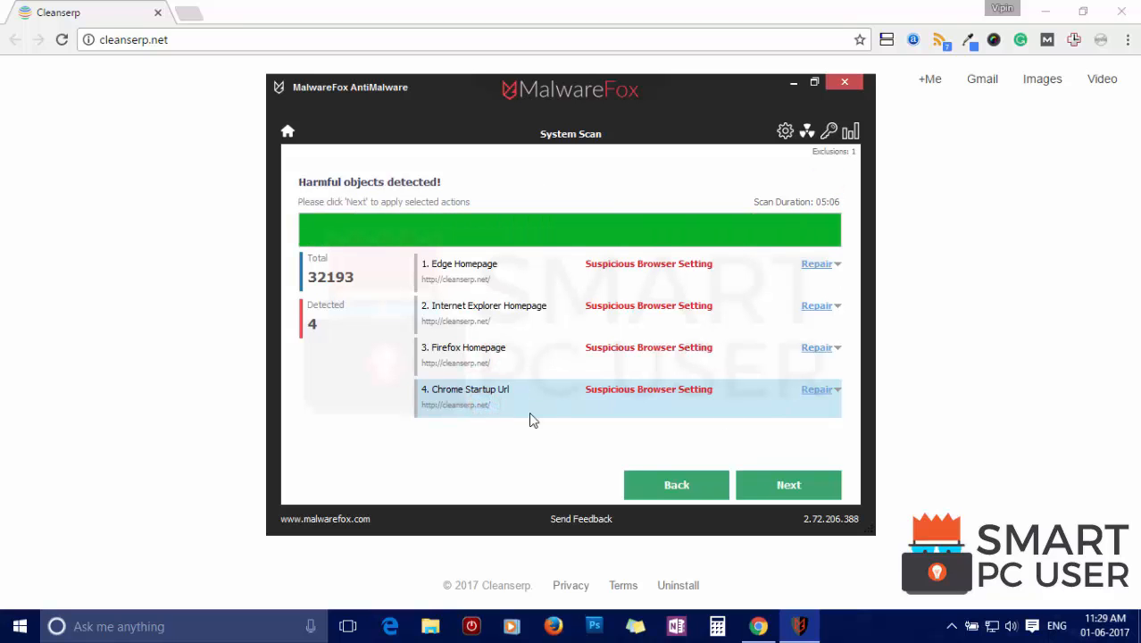
{"action": "left_click", "coordinate": [789, 485]}
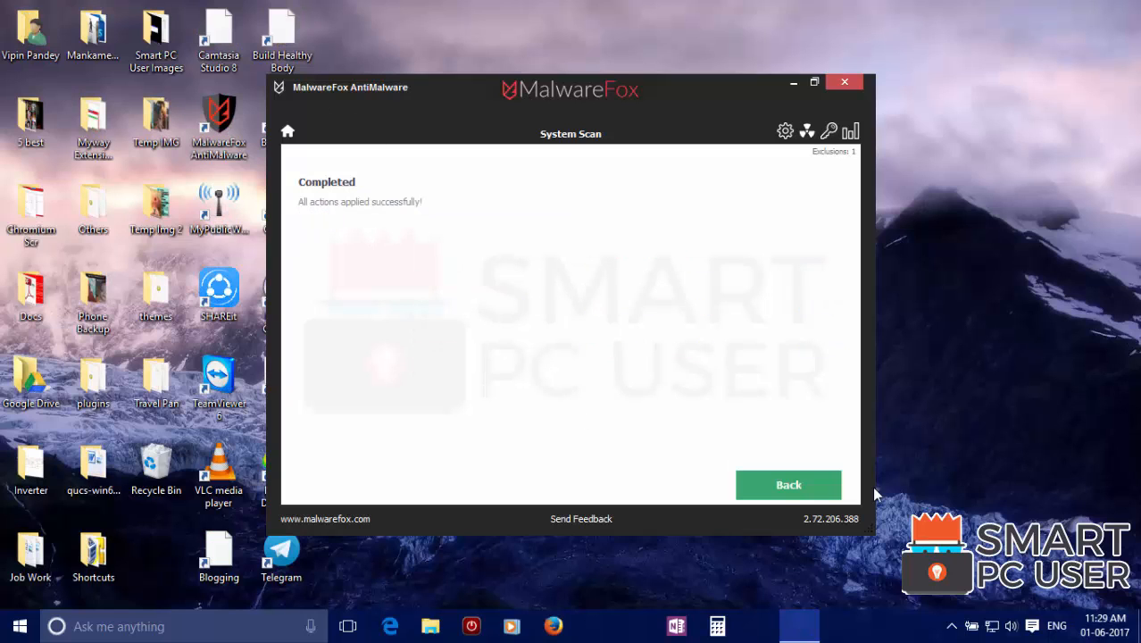
Leave the Completed scan results screen and close MalwareFox.
{"action": "left_click", "coordinate": [844, 82]}
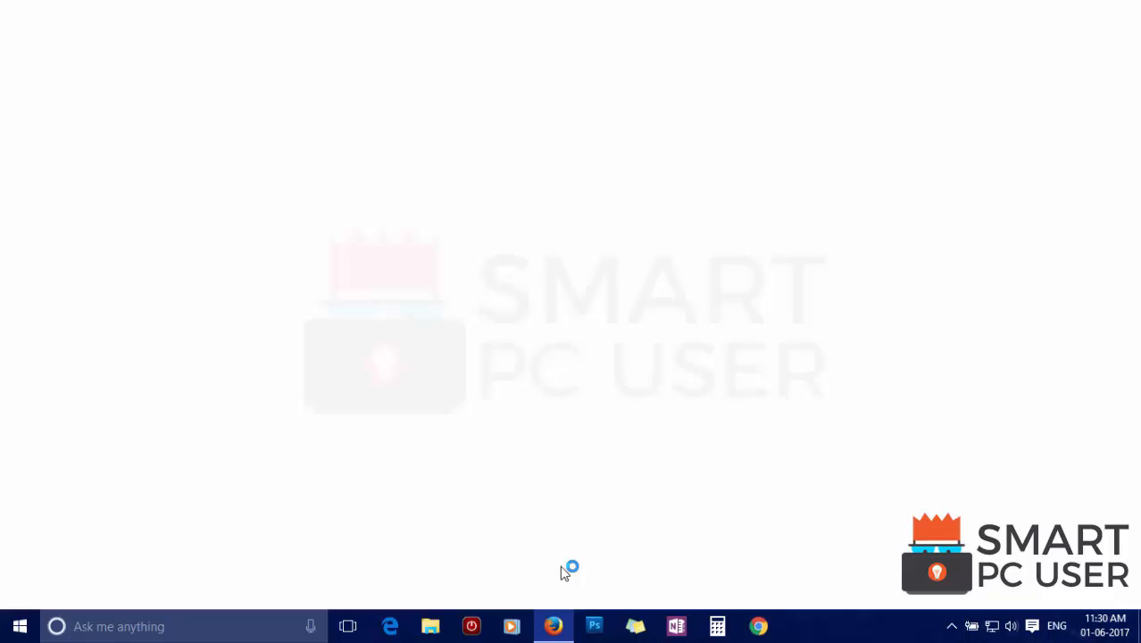
Launch Firefox and confirm it opens the Mozilla Firefox Start Page, not cleanserp.net.
{"action": "left_click", "coordinate": [554, 626]}
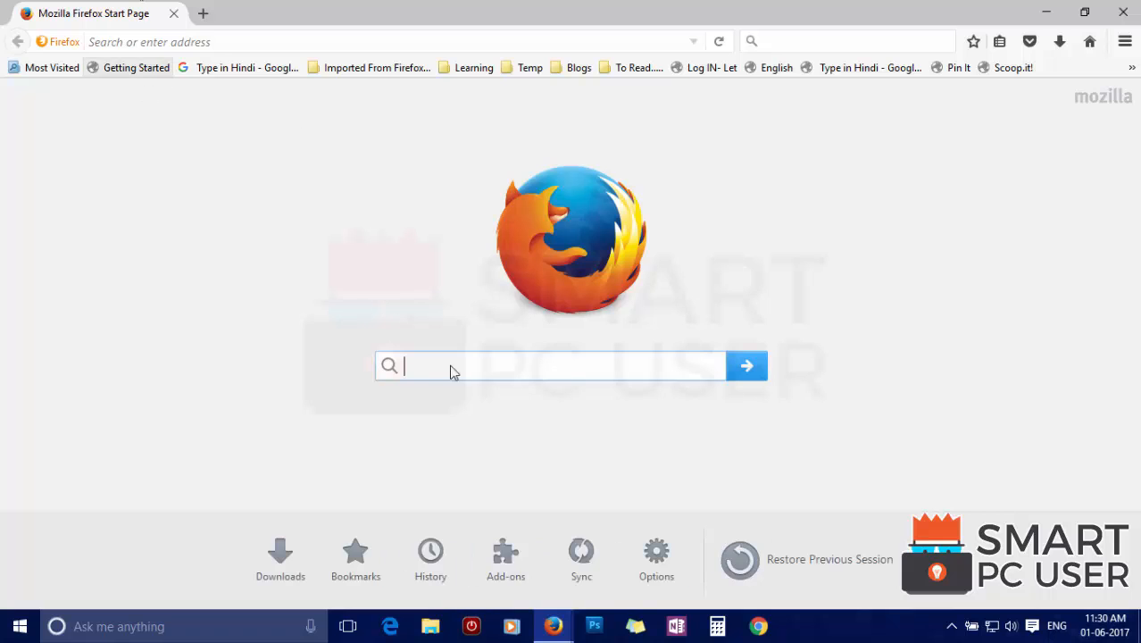